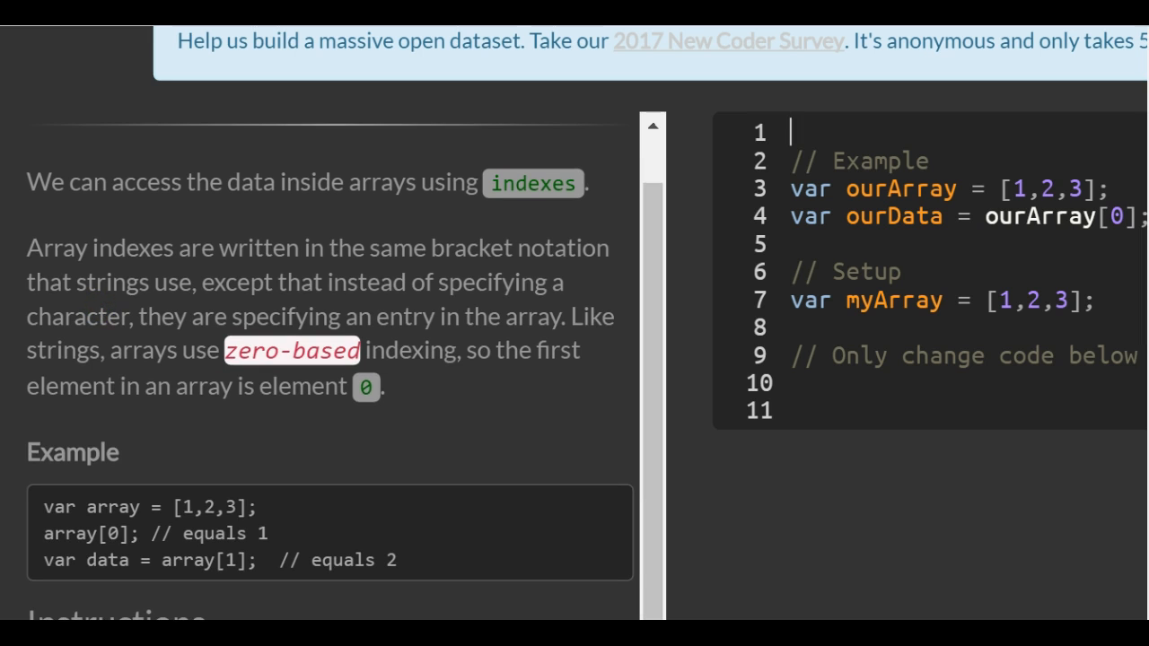
pyautogui.moveTo(86, 172)
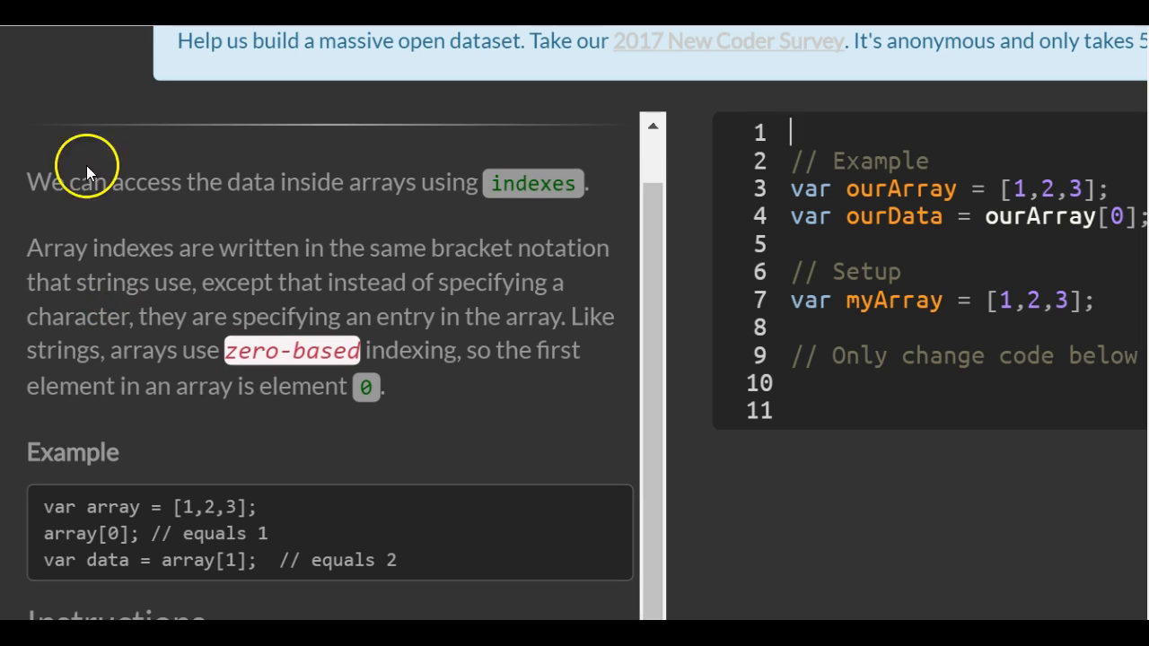
pyautogui.moveTo(189, 269)
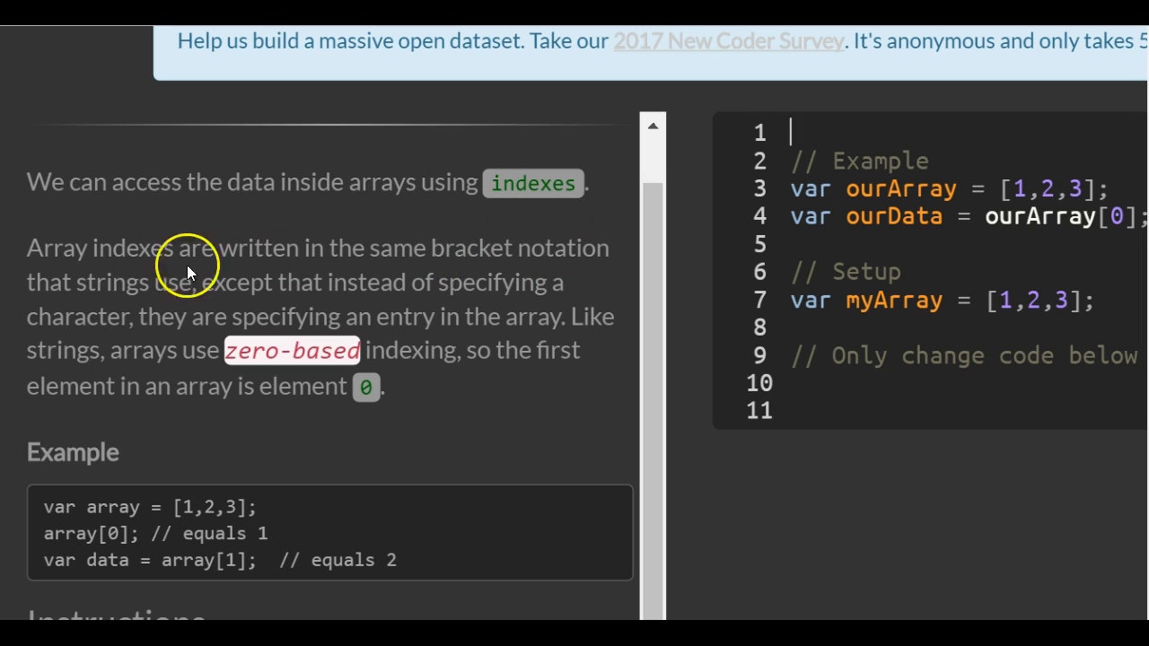
pyautogui.moveTo(279, 233)
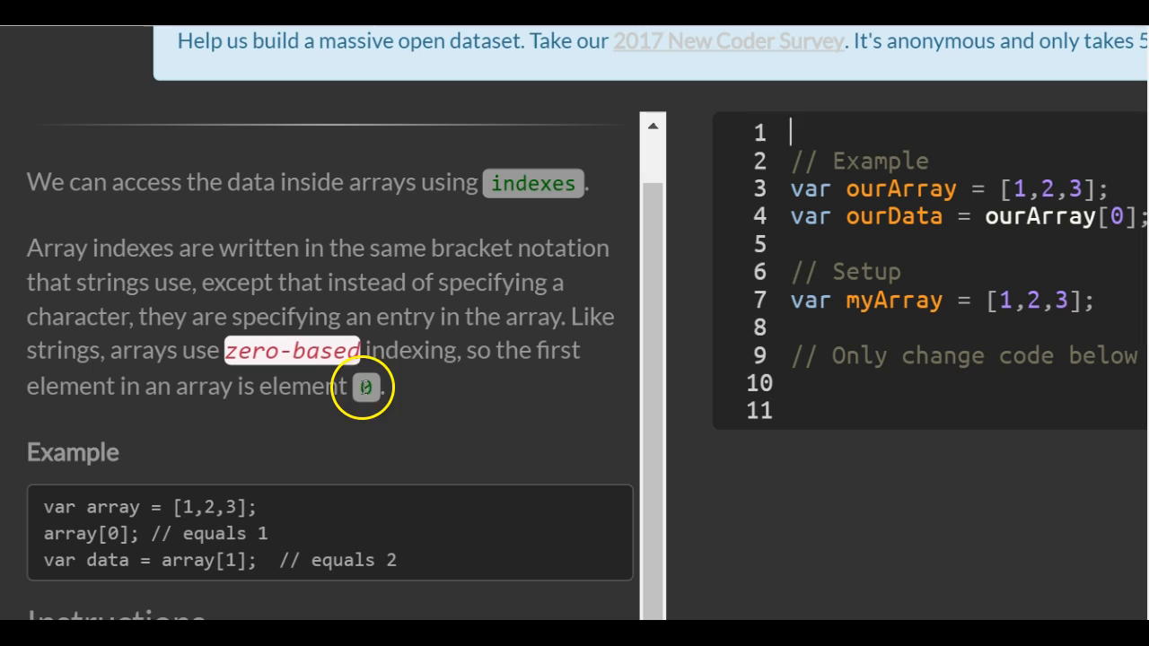
pyautogui.moveTo(98, 388)
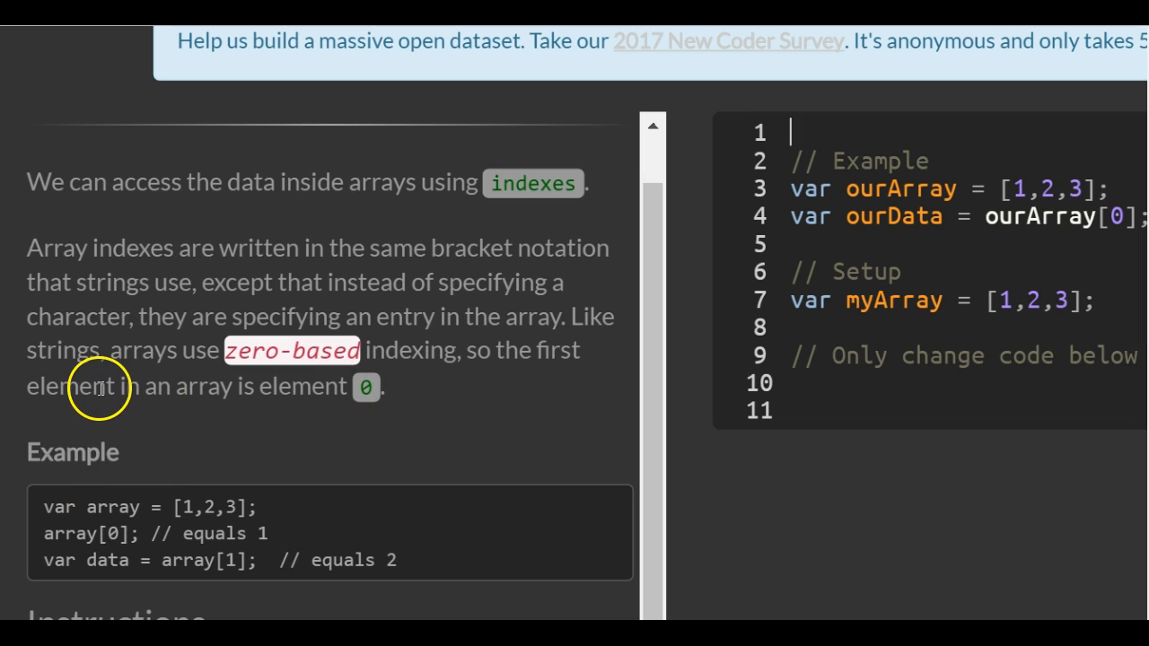
pyautogui.moveTo(165, 510)
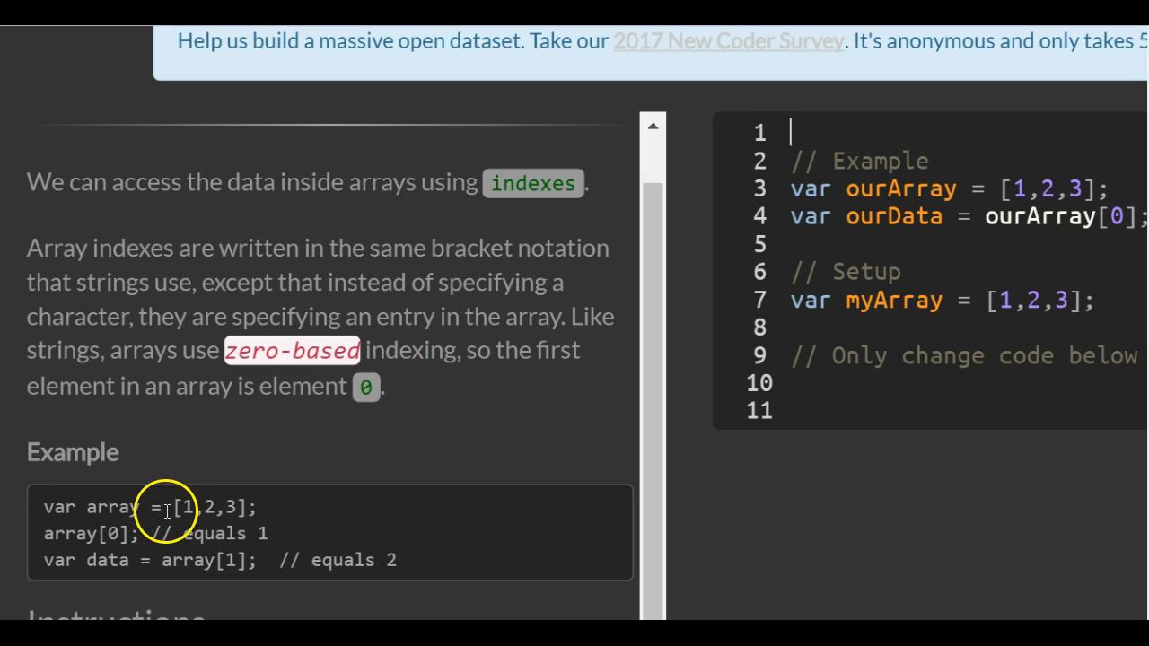
pyautogui.moveTo(180, 496)
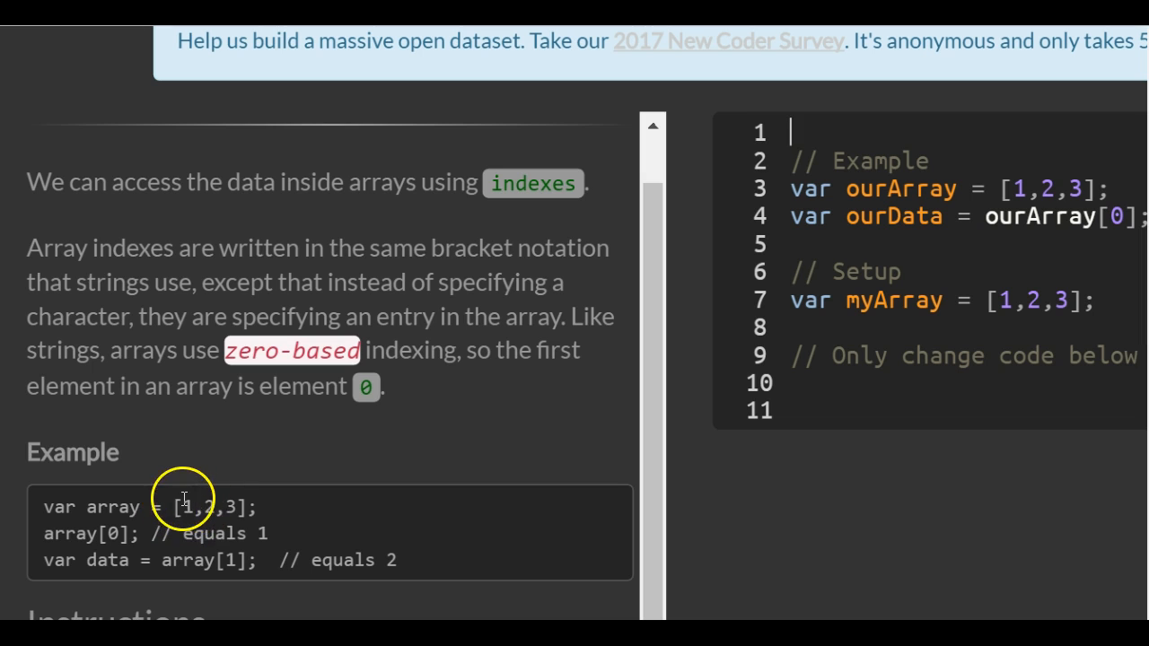
pyautogui.moveTo(237, 555)
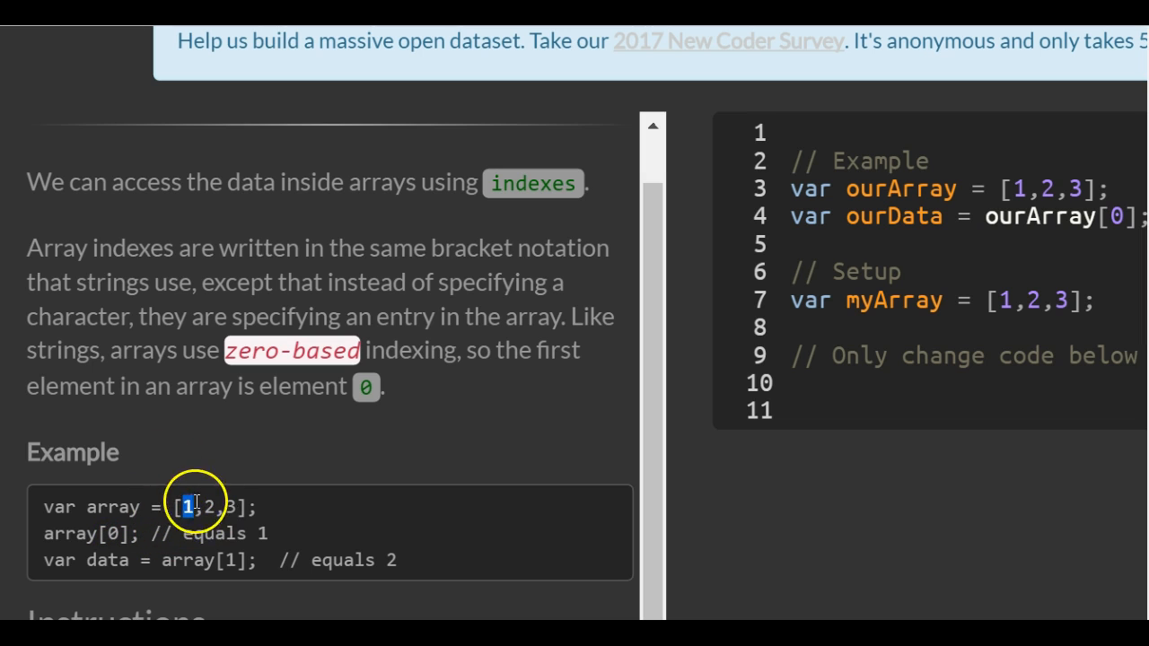
pyautogui.moveTo(75, 560)
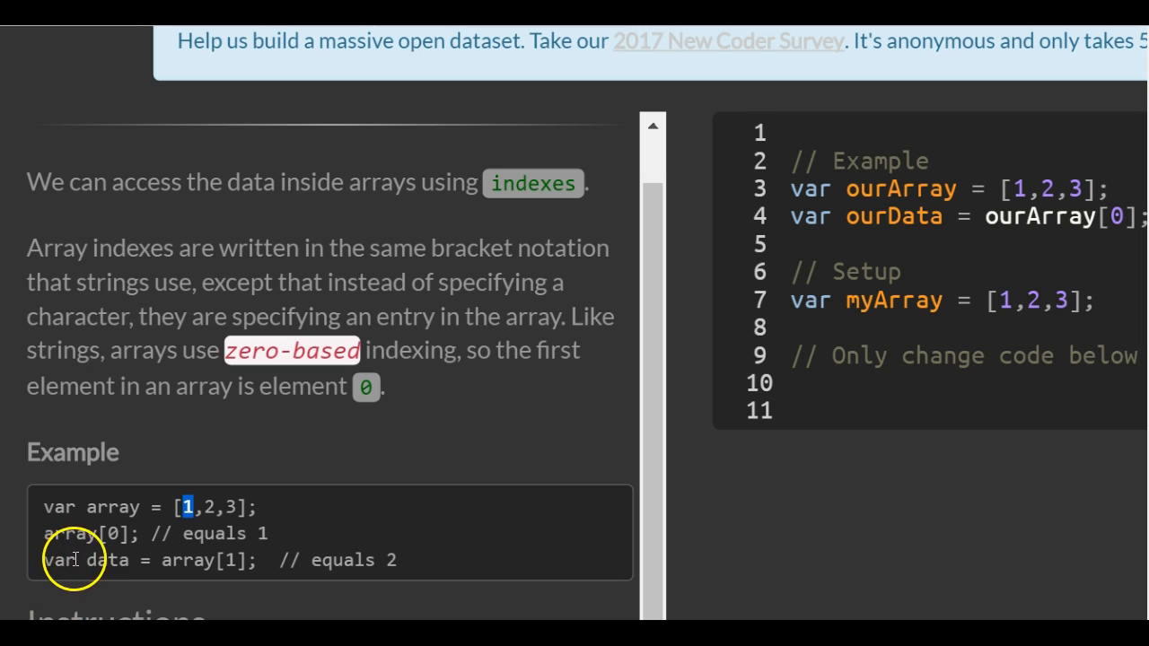
pyautogui.moveTo(144, 566)
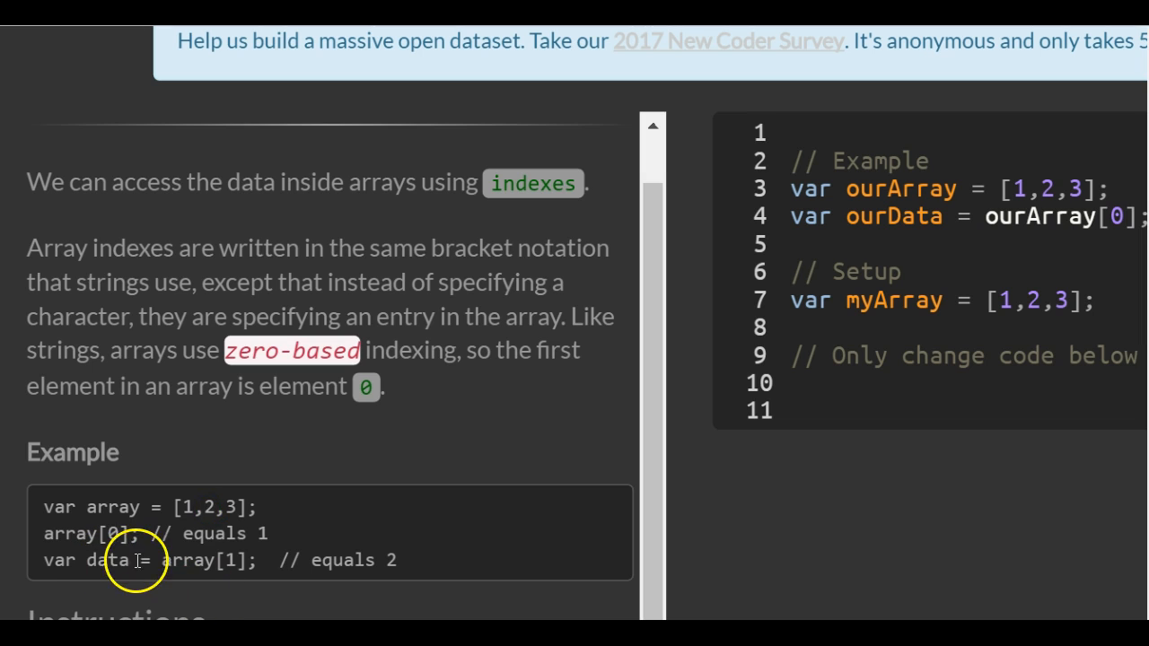
pyautogui.moveTo(219, 506)
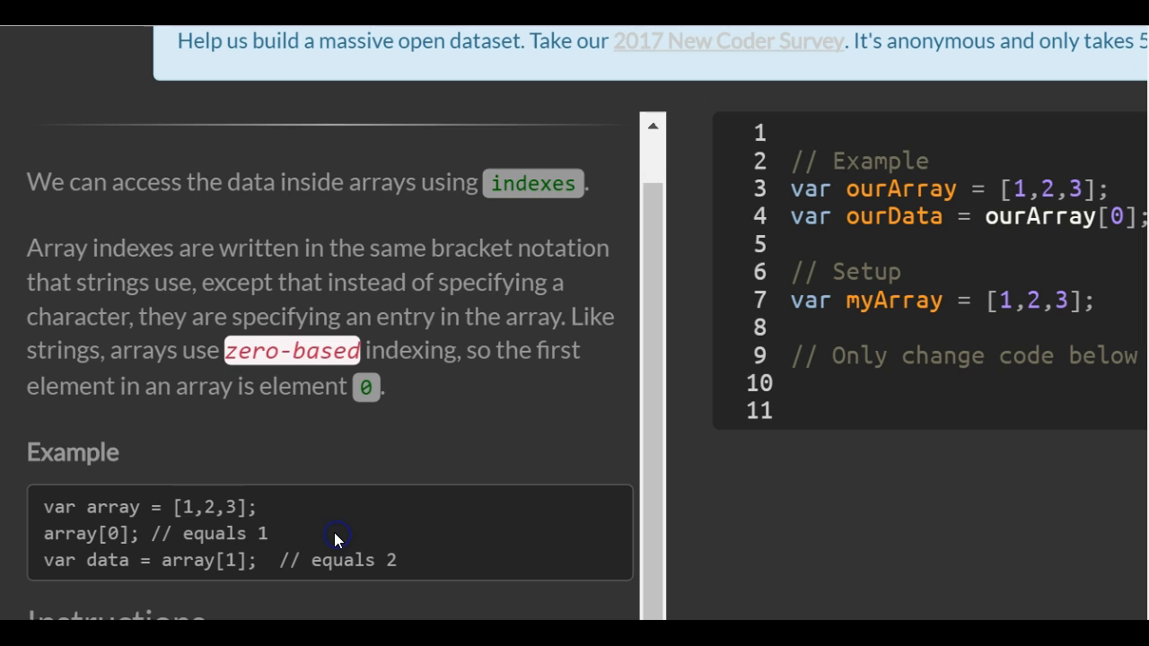
# Add the line var myData = myArray[0]; beneath the setup comment in the editor.
pyautogui.scroll(-3)
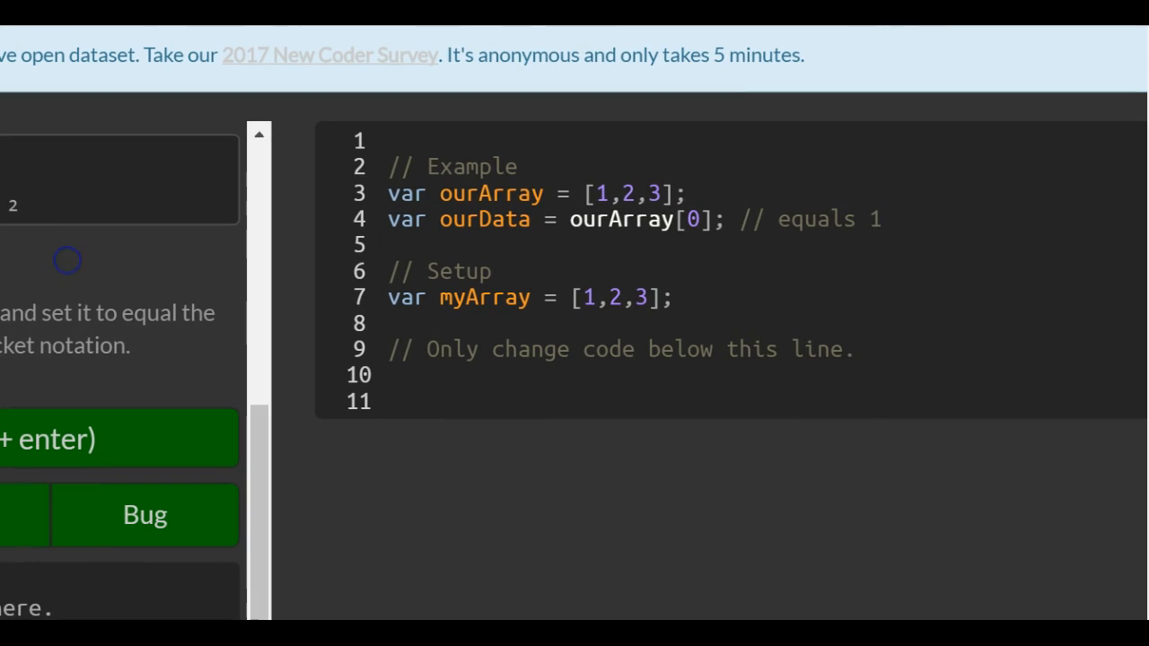
pyautogui.moveTo(553, 296)
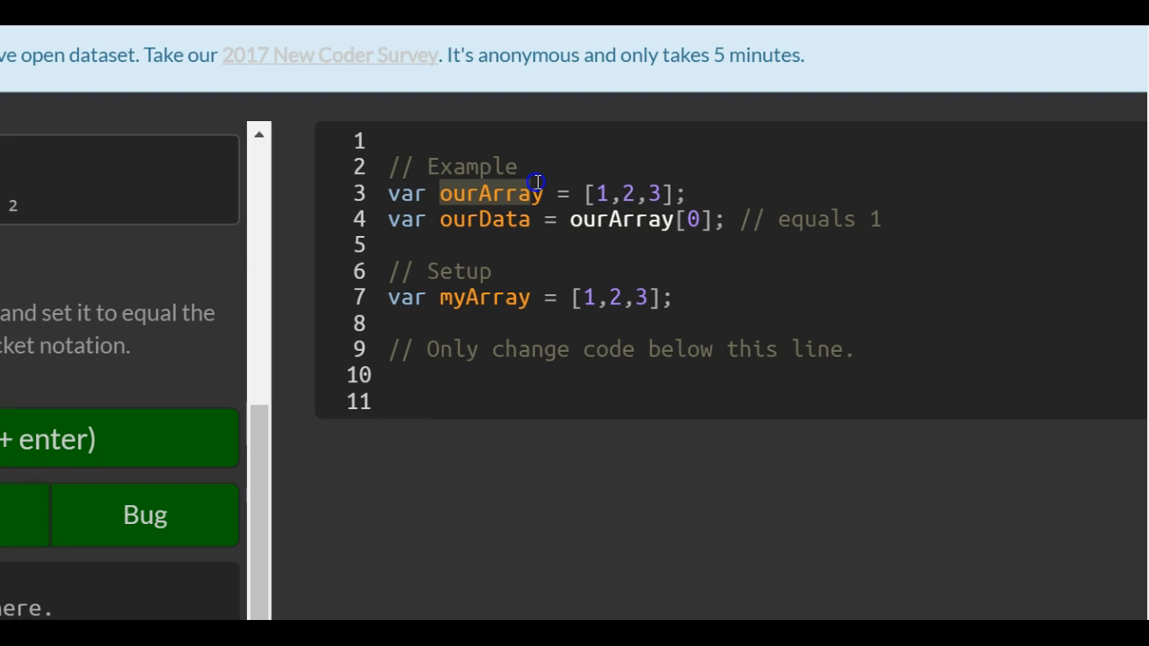
pyautogui.moveTo(557, 195)
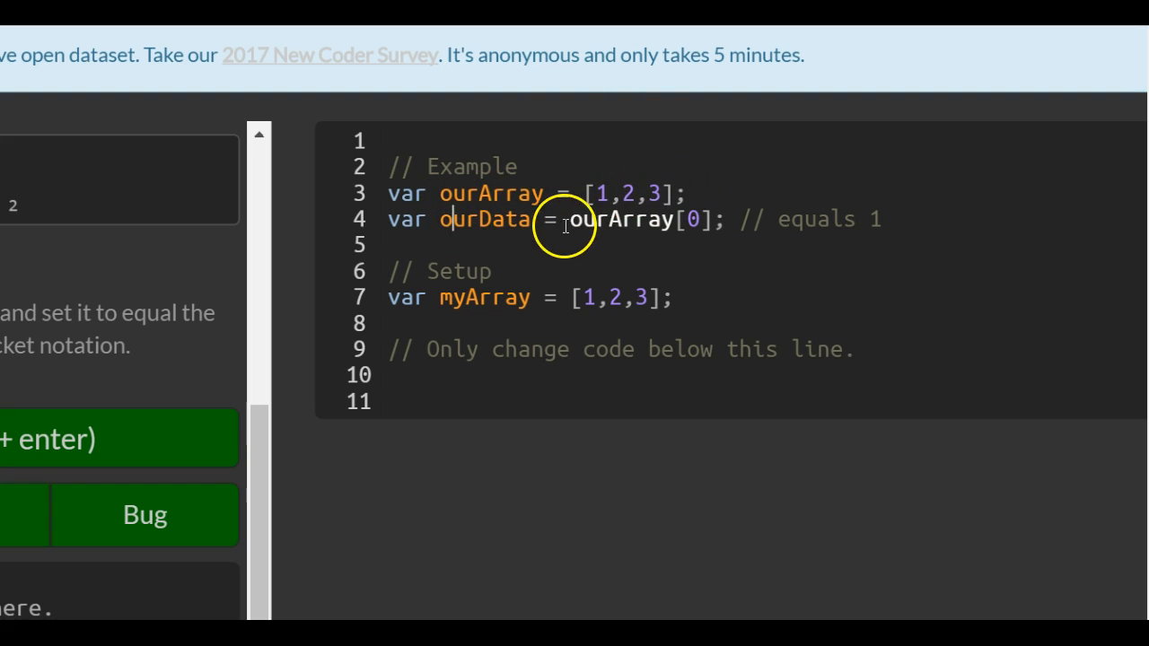
pyautogui.moveTo(610, 194)
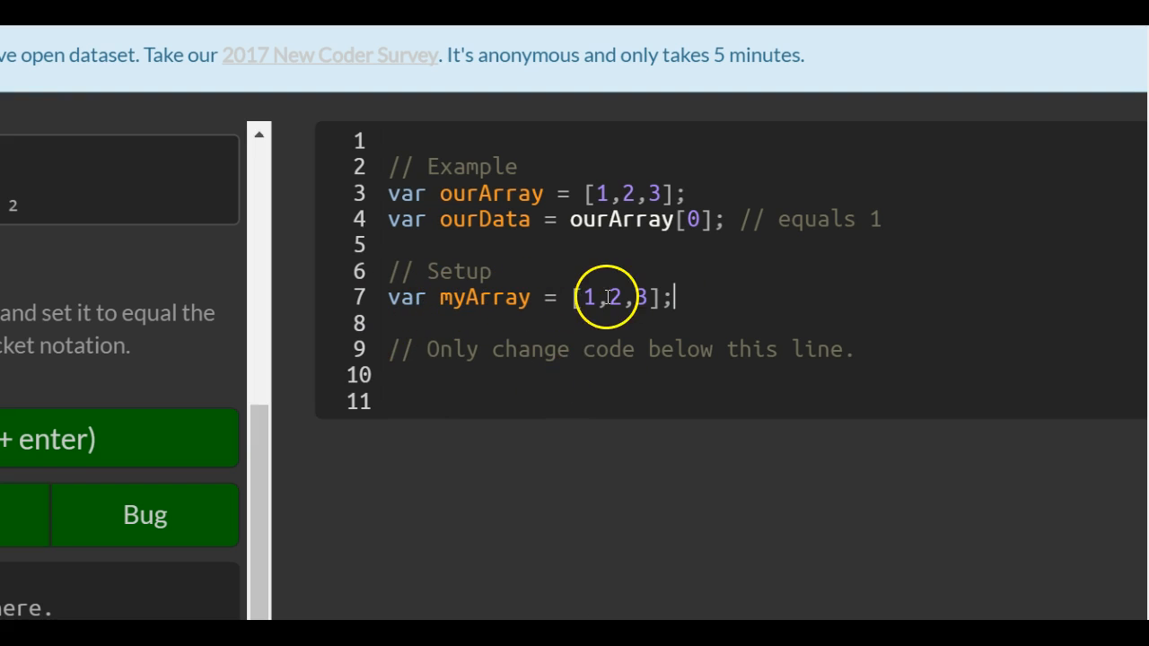
pyautogui.moveTo(424, 375)
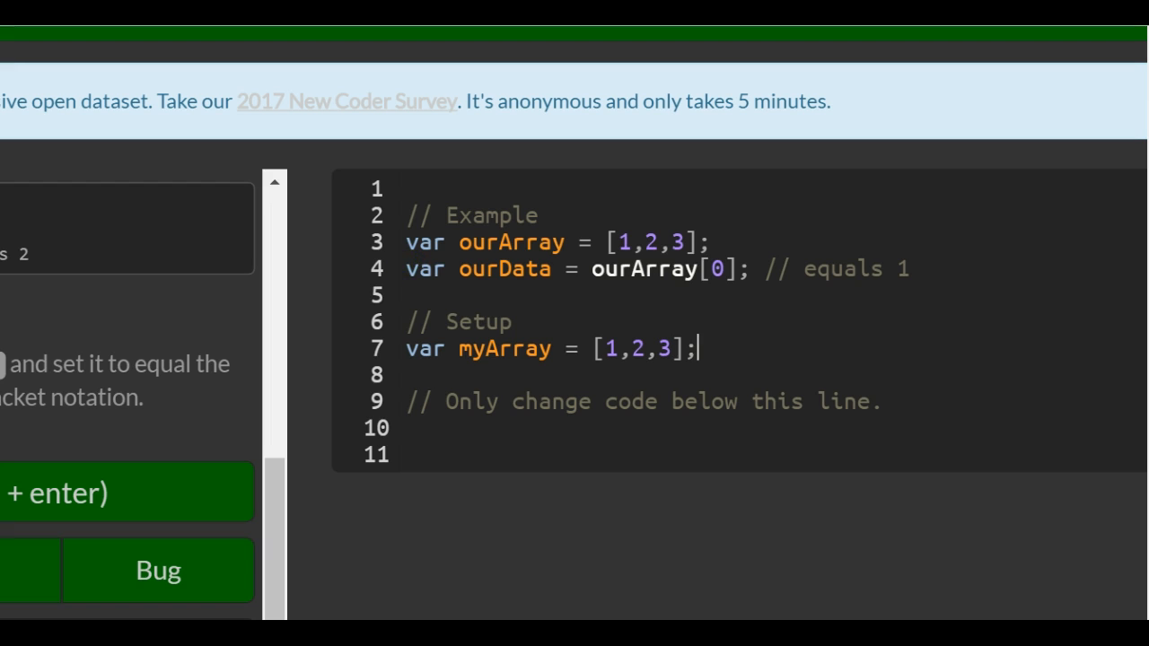
pyautogui.write('var')
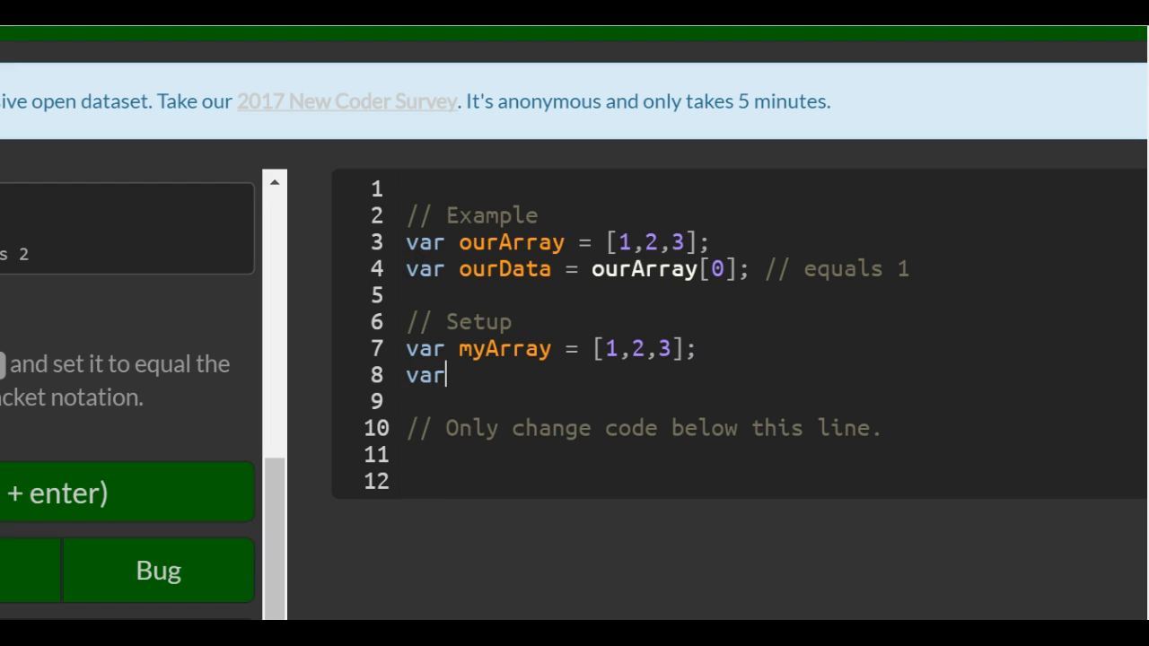
pyautogui.write('myData')
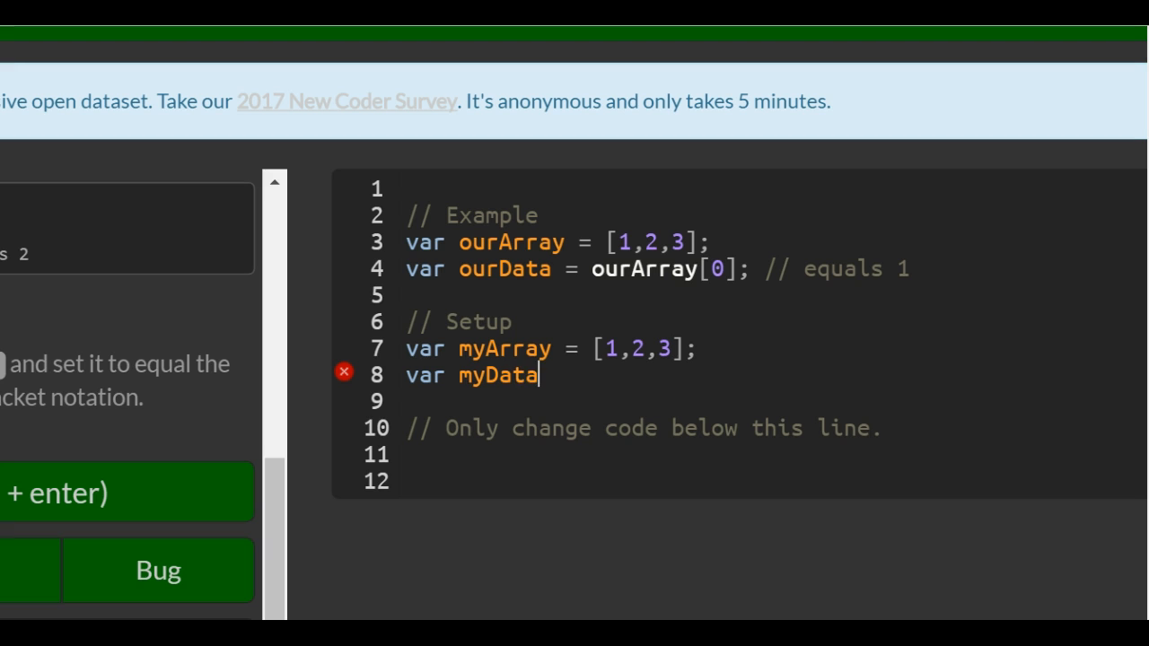
pyautogui.write('=')
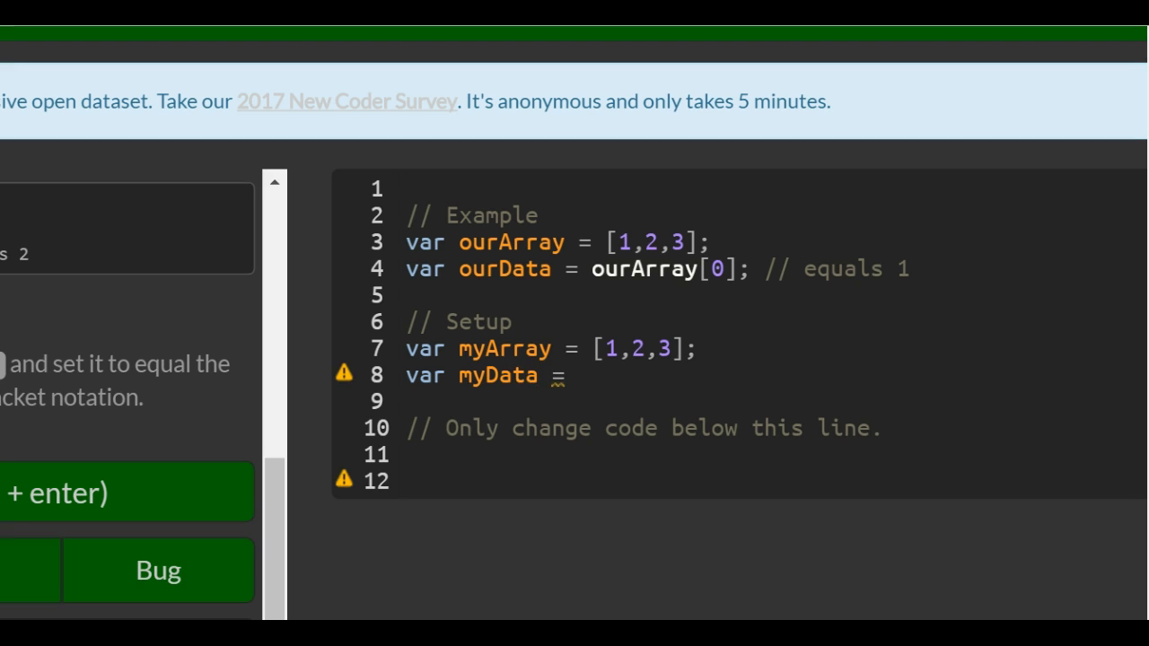
pyautogui.write('myArra')
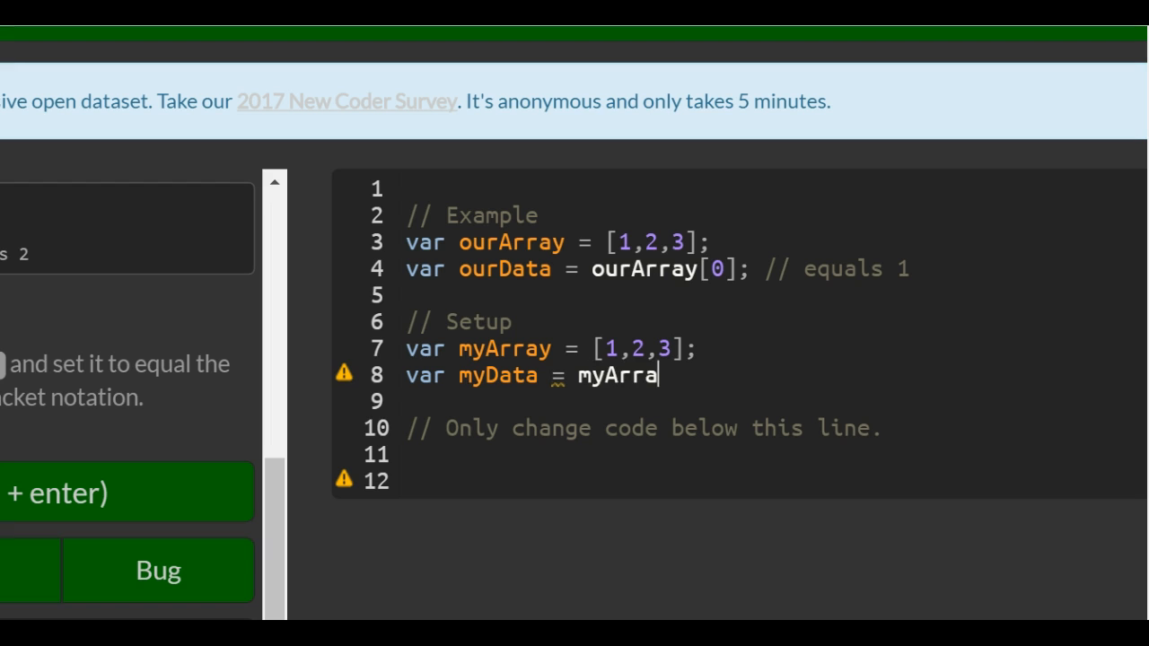
pyautogui.write('y')
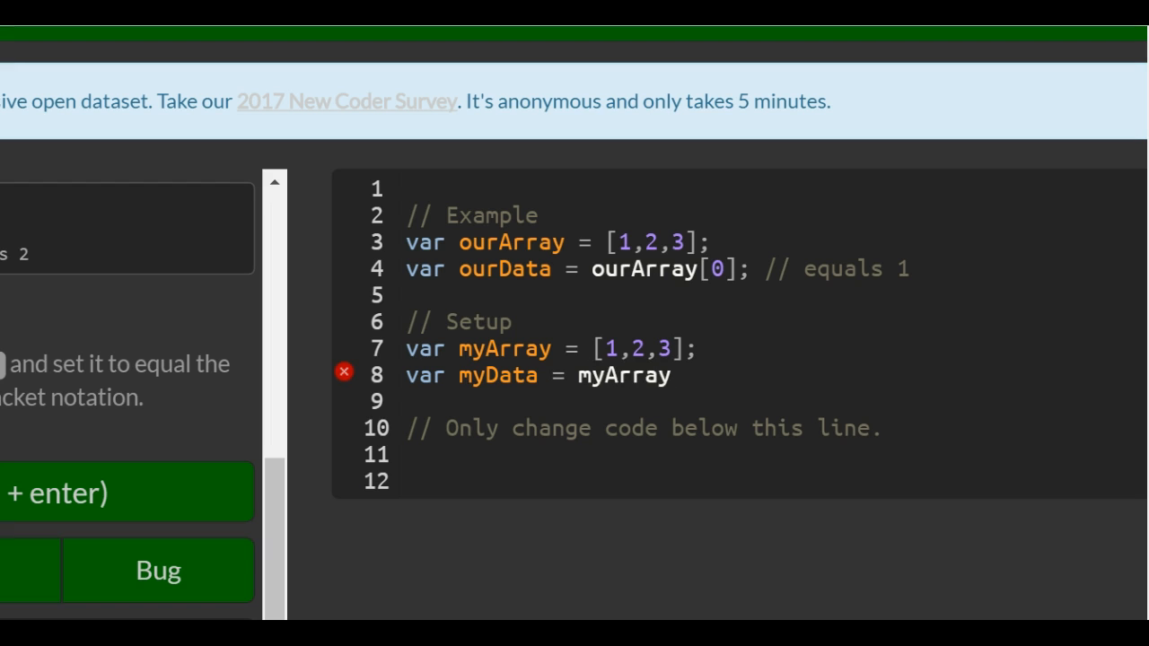
pyautogui.write('[]')
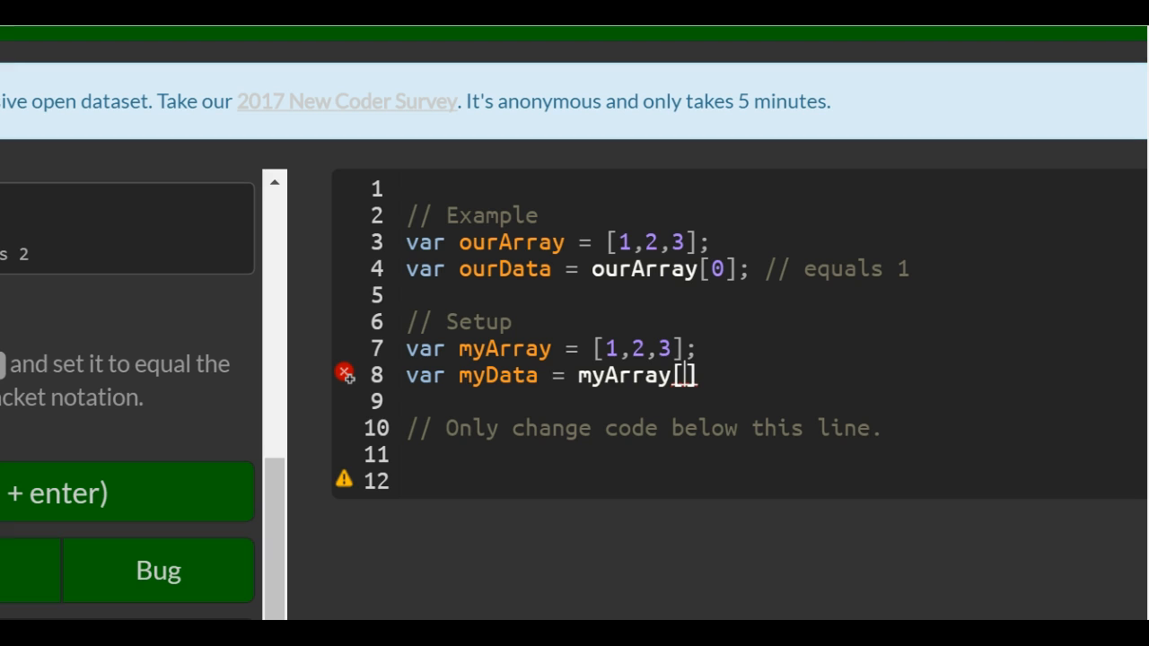
pyautogui.write('0')
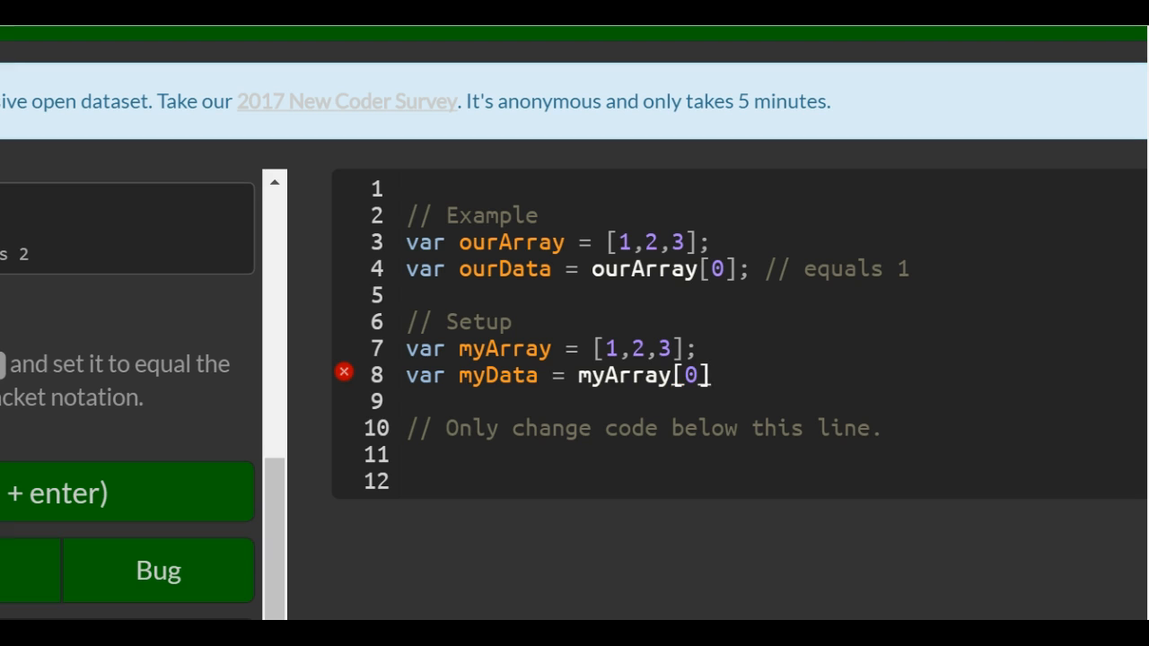
pyautogui.write(';')
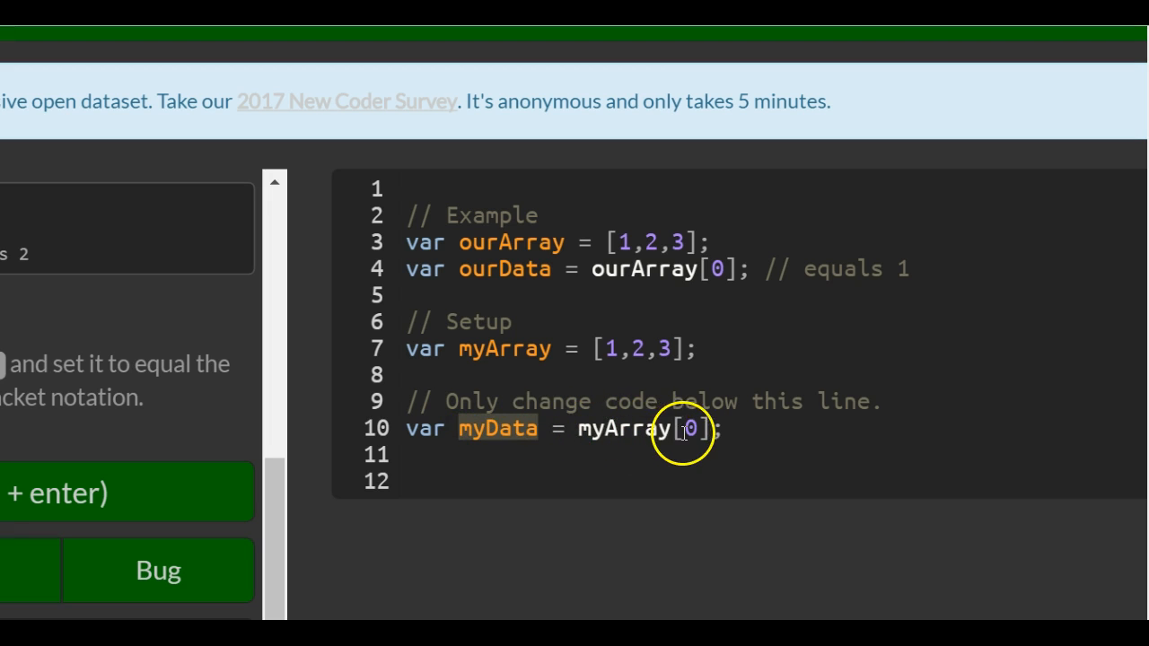
pyautogui.moveTo(609, 347)
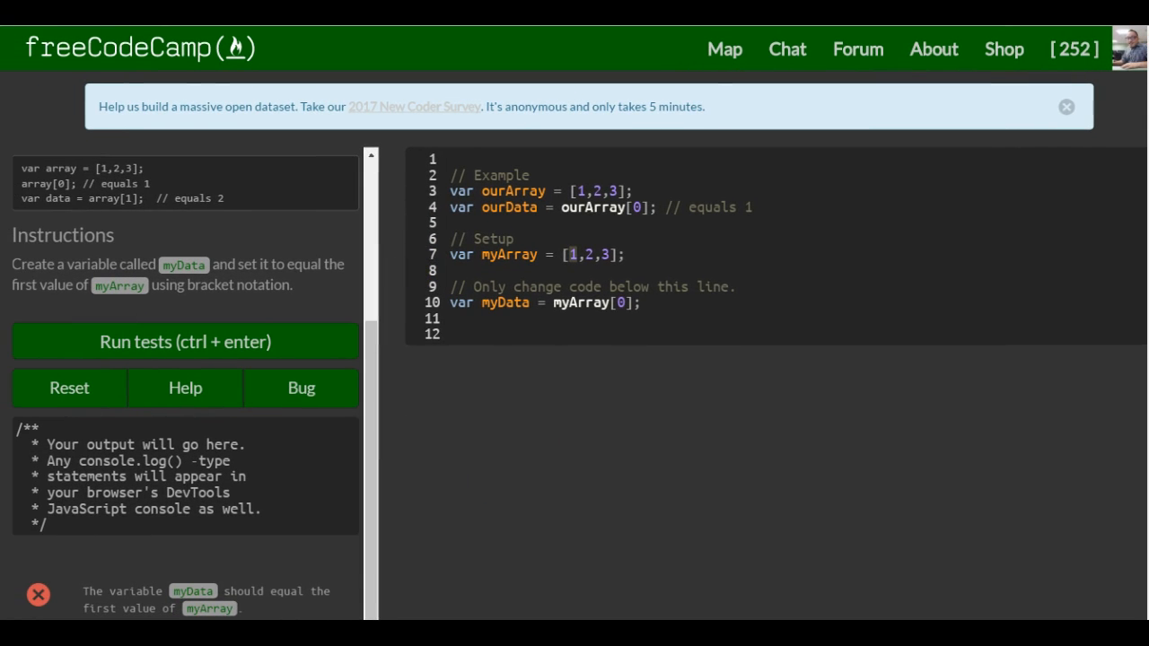
# Run the code and the challenge tests, showing myArray = [1,2,3] and myData = 1.
pyautogui.click(183, 341)
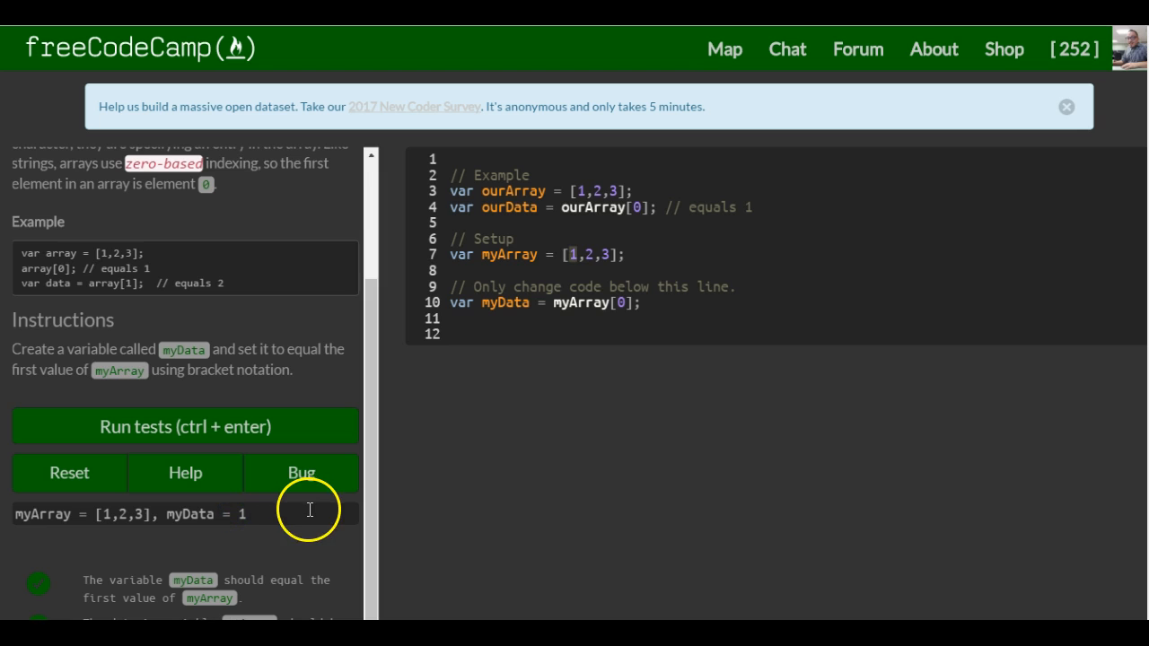
pyautogui.click(183, 427)
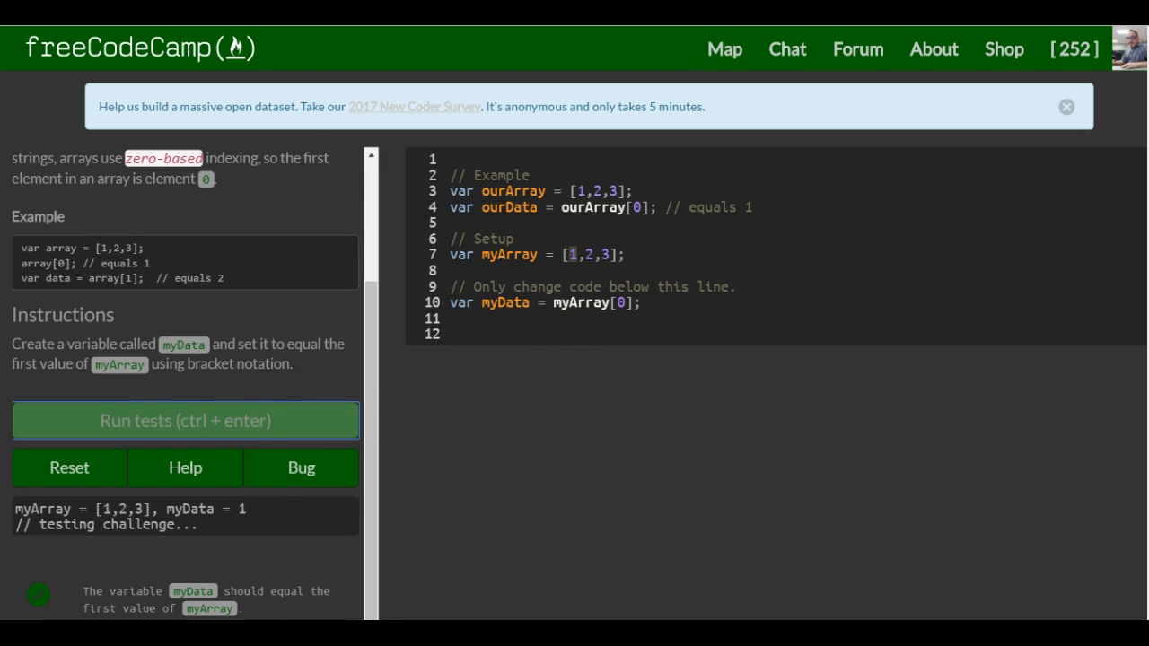